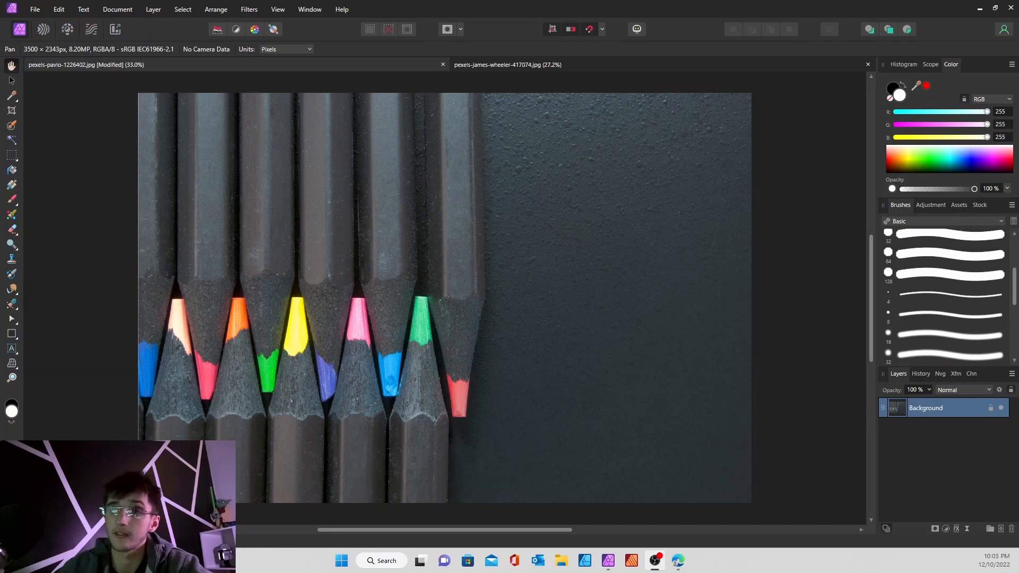
mouse_move(554, 364)
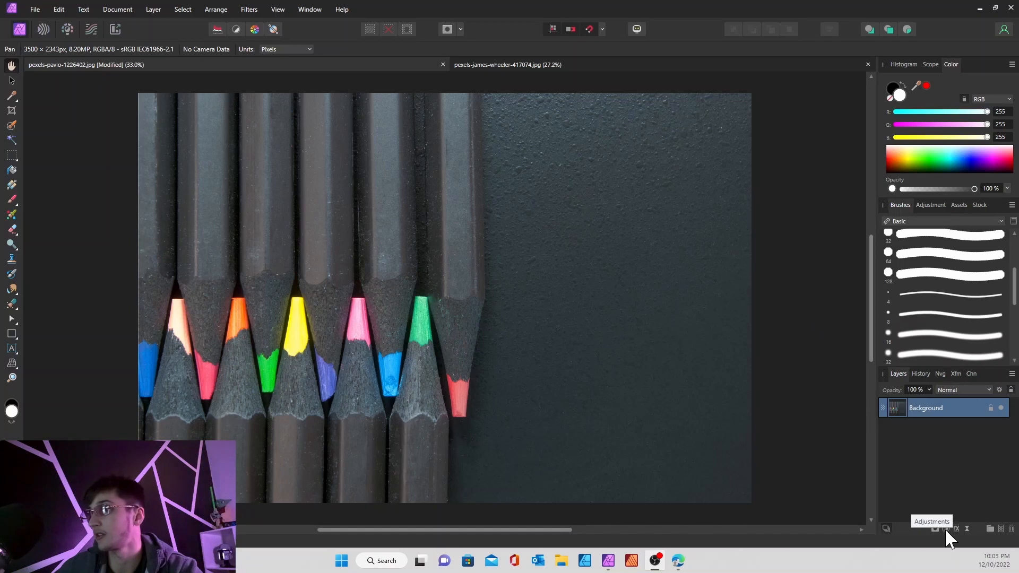
Add an HSL Shift adjustment targeting yellows and push Hue Shift to 180°, turning the tip blue
left_click(930, 528)
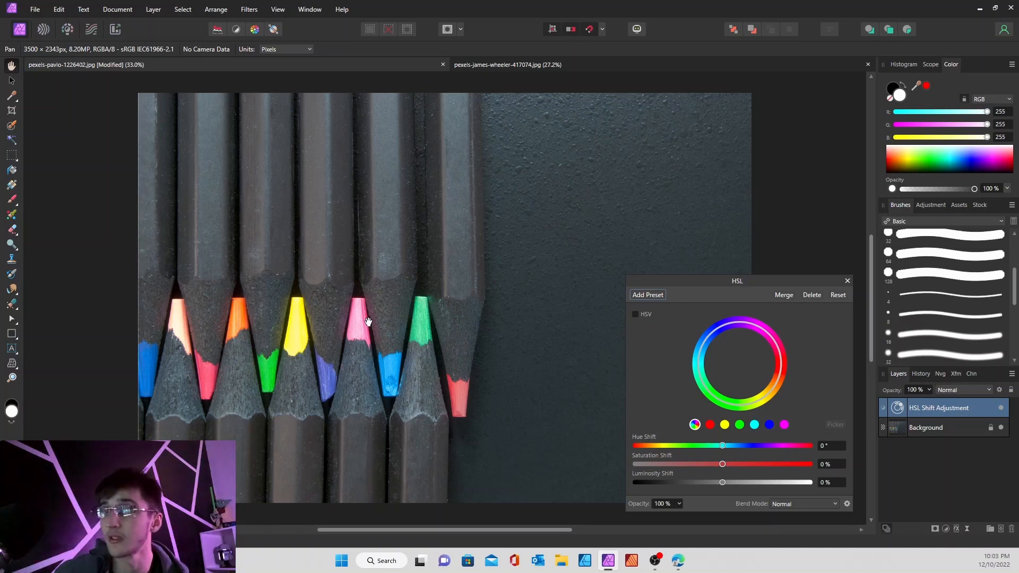
mouse_move(253, 299)
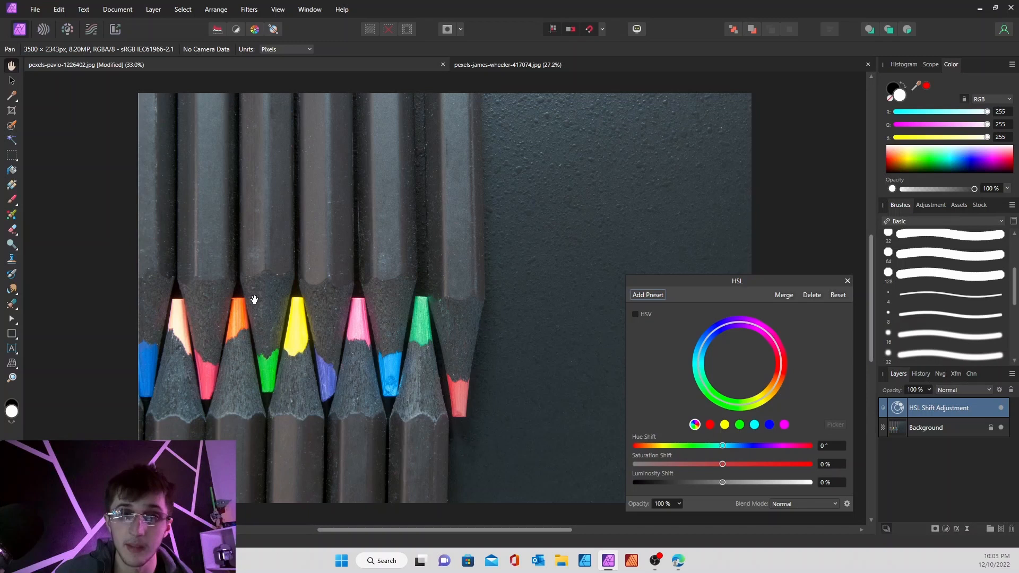
mouse_move(310, 323)
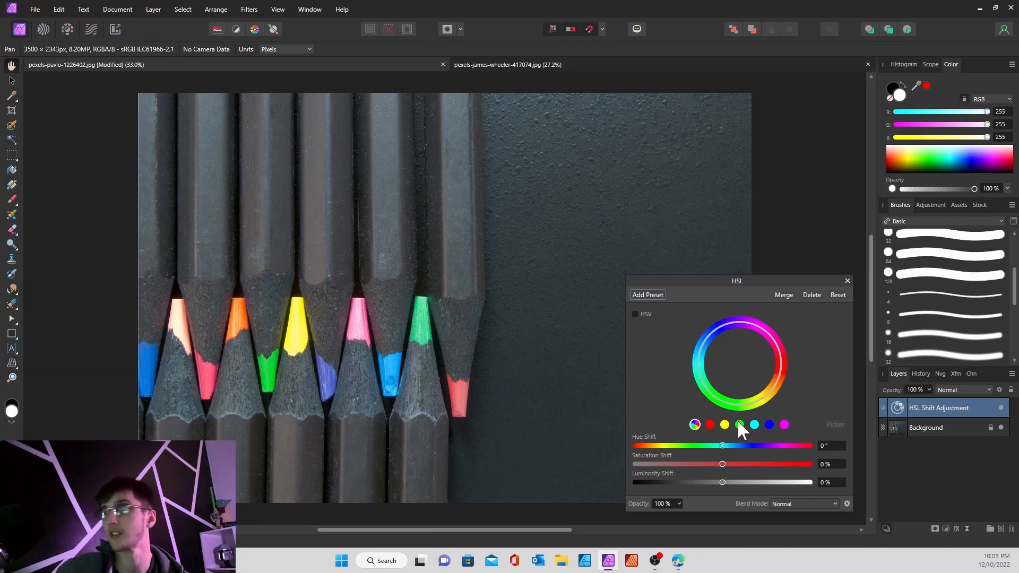
mouse_move(726, 435)
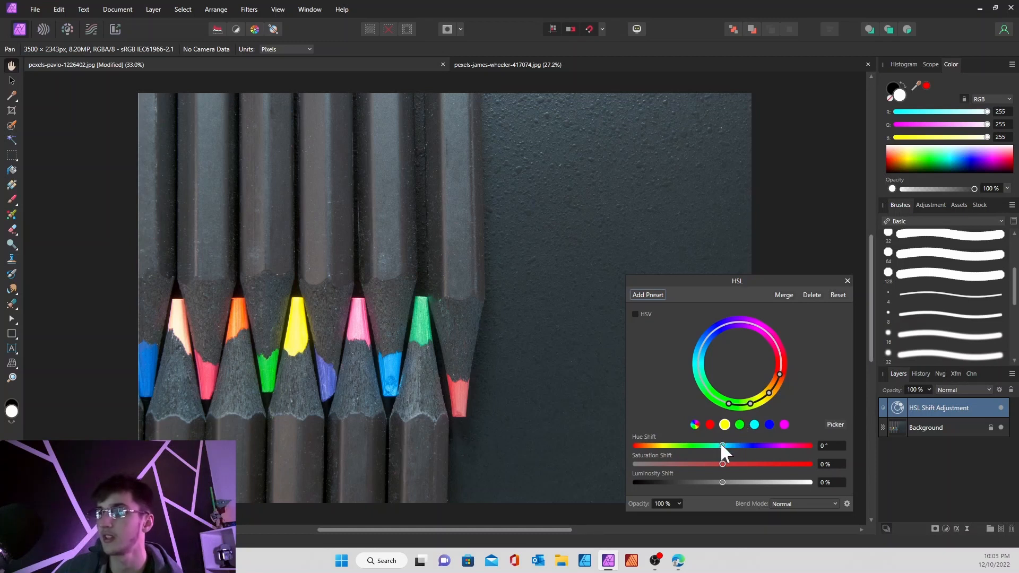
left_click_drag(721, 445, 668, 445)
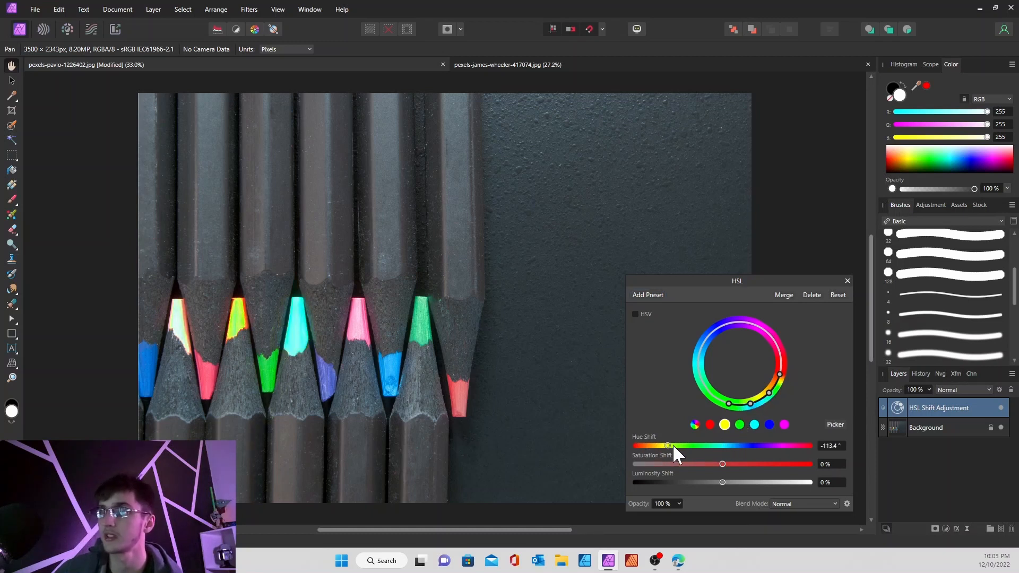
left_click_drag(668, 445, 804, 444)
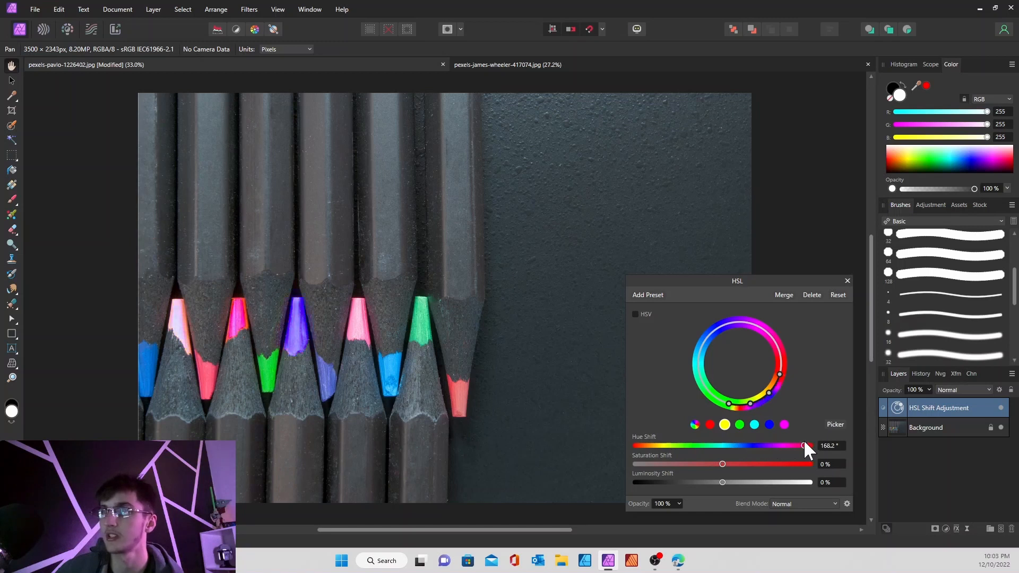
left_click_drag(804, 445, 718, 445)
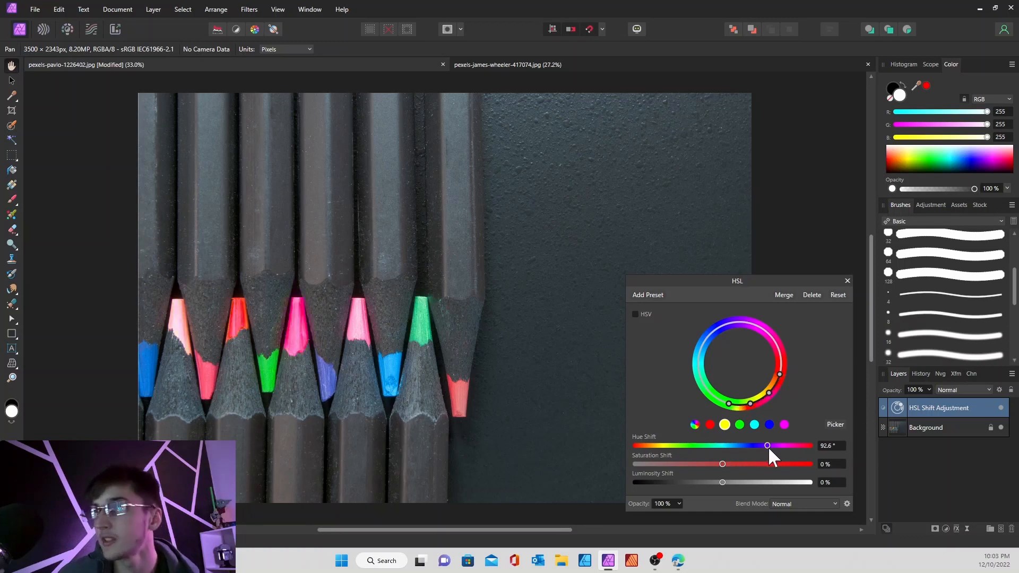
left_click_drag(766, 444, 808, 445)
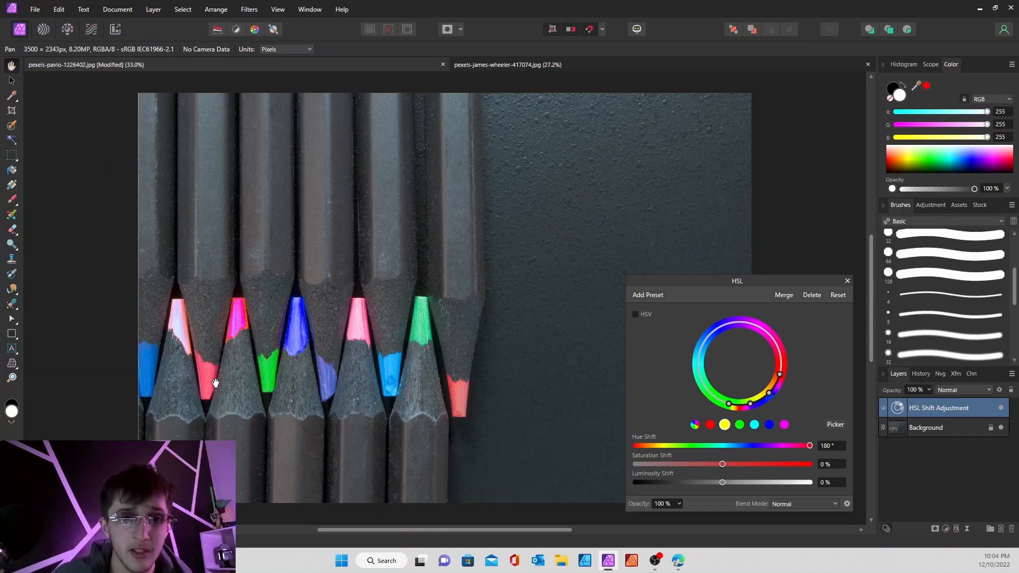
mouse_move(153, 404)
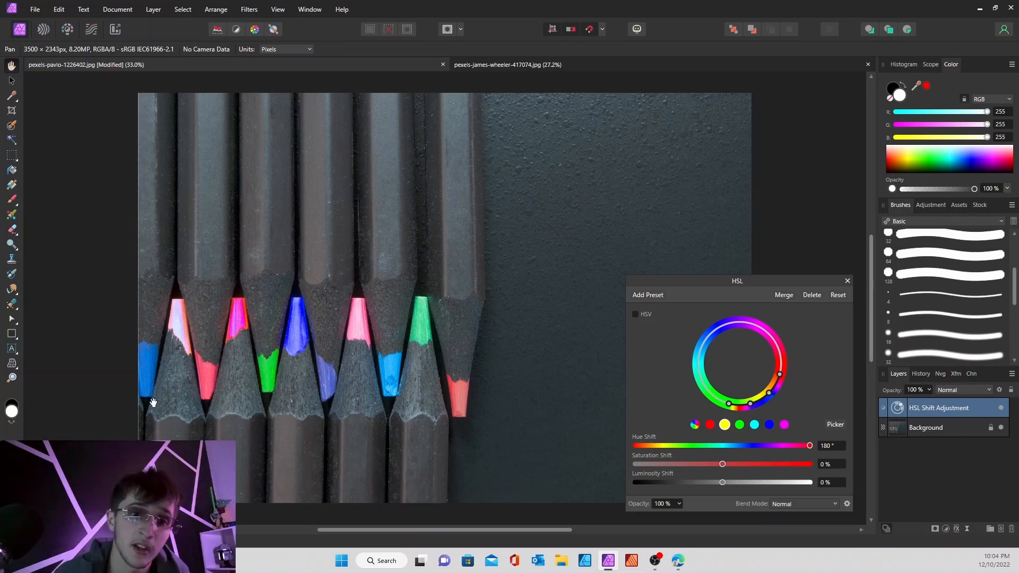
mouse_move(436, 505)
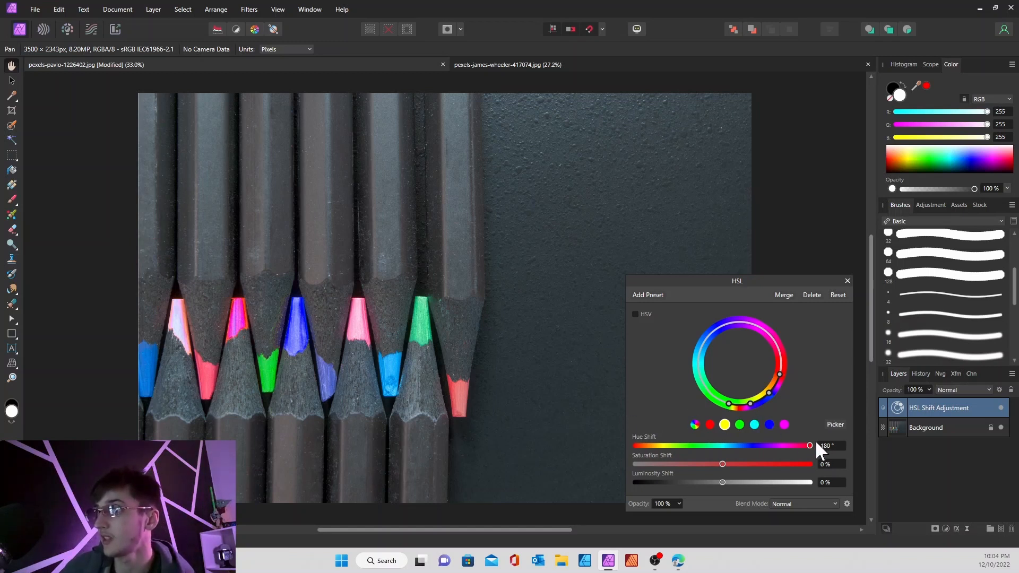
Narrow the range to the yellow tip and set hue 105.8°, saturation +65%, luminosity +54% for pale pink
left_click_drag(809, 444, 727, 445)
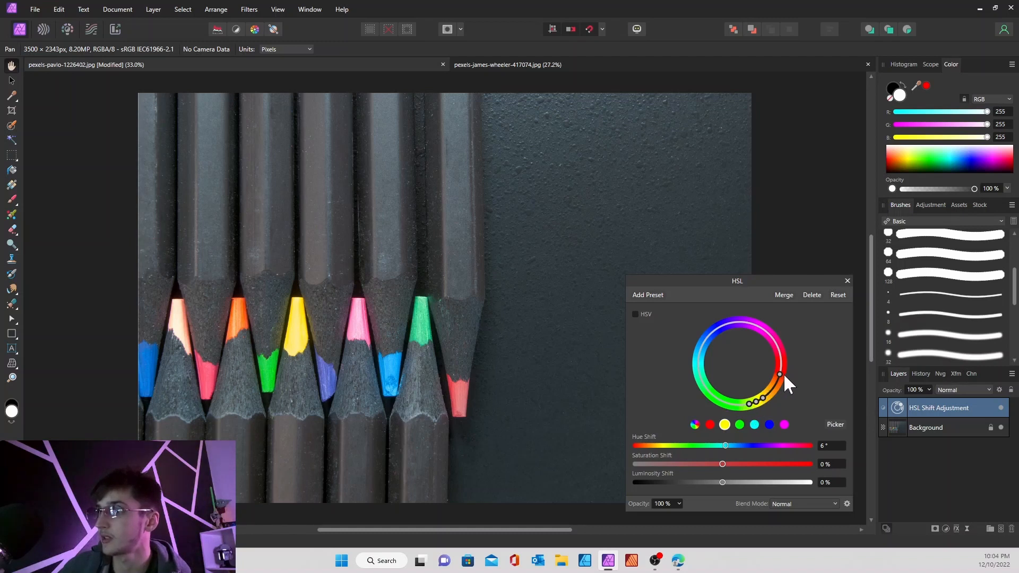
mouse_move(721, 462)
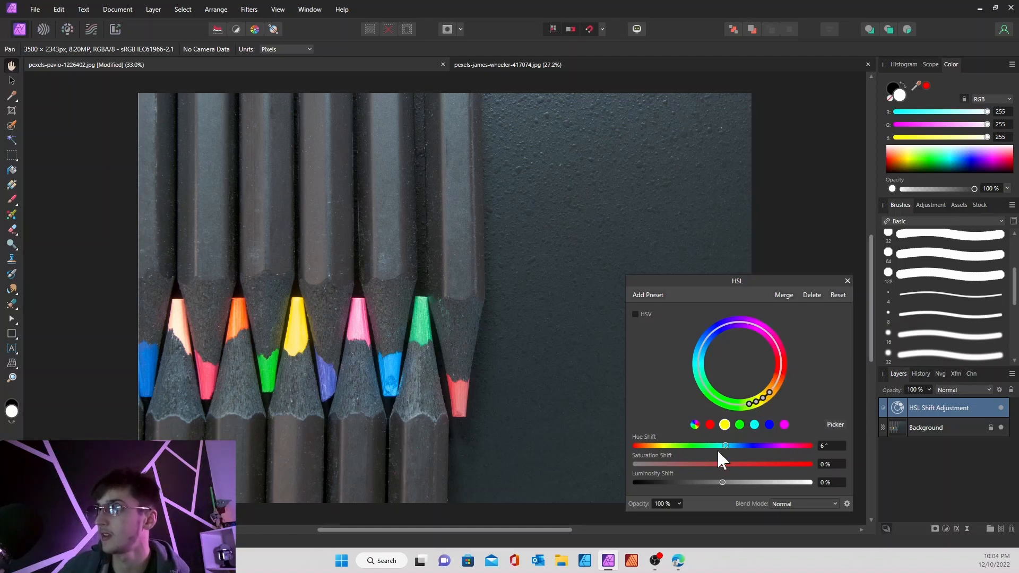
left_click_drag(726, 445, 741, 445)
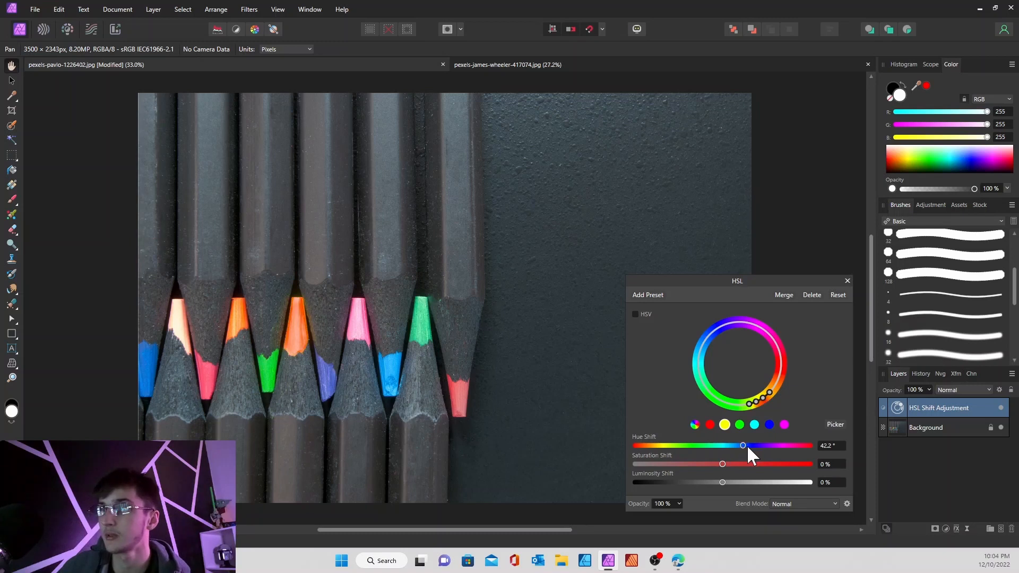
left_click_drag(743, 445, 770, 445)
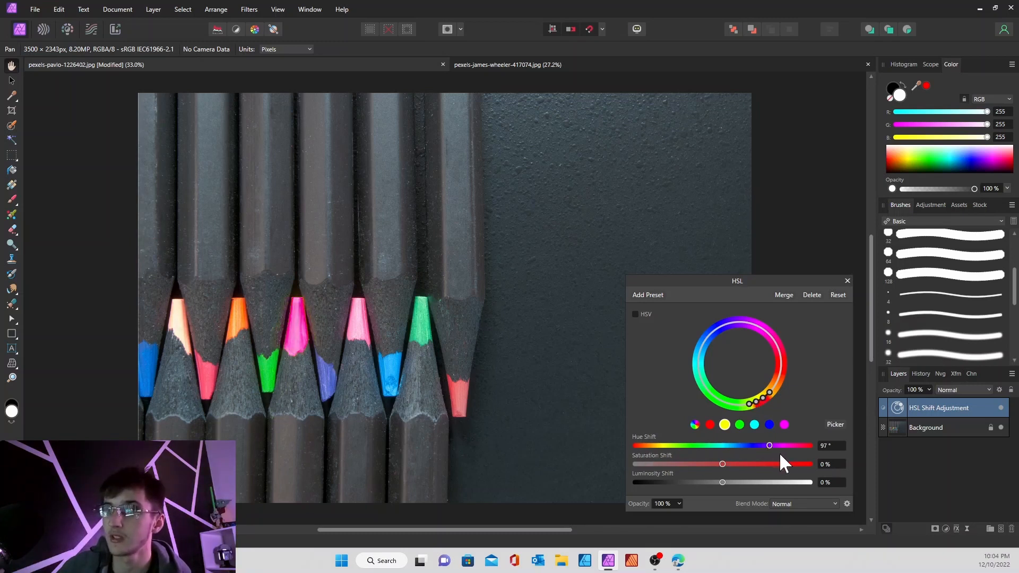
left_click_drag(770, 444, 667, 445)
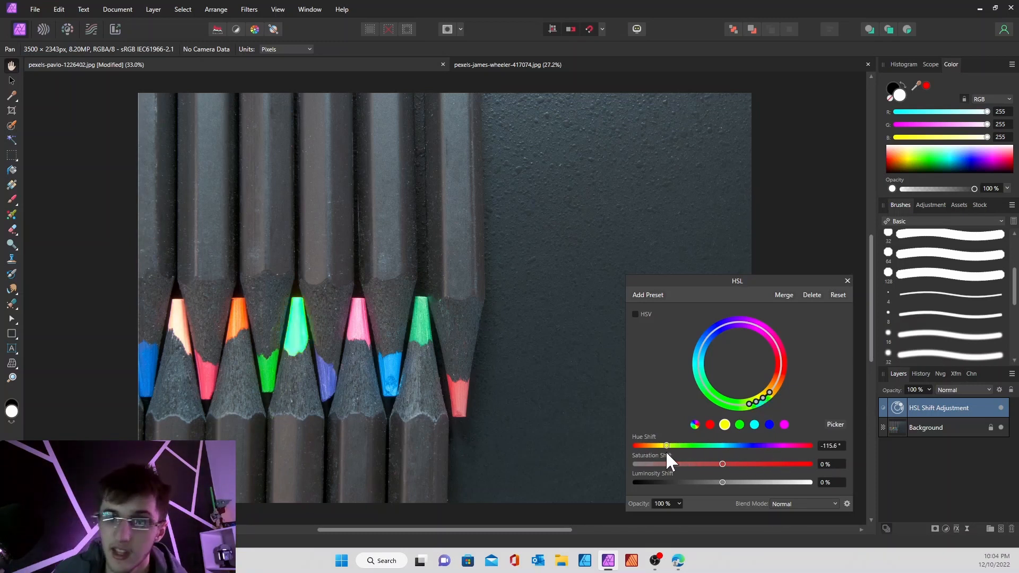
left_click_drag(665, 445, 809, 445)
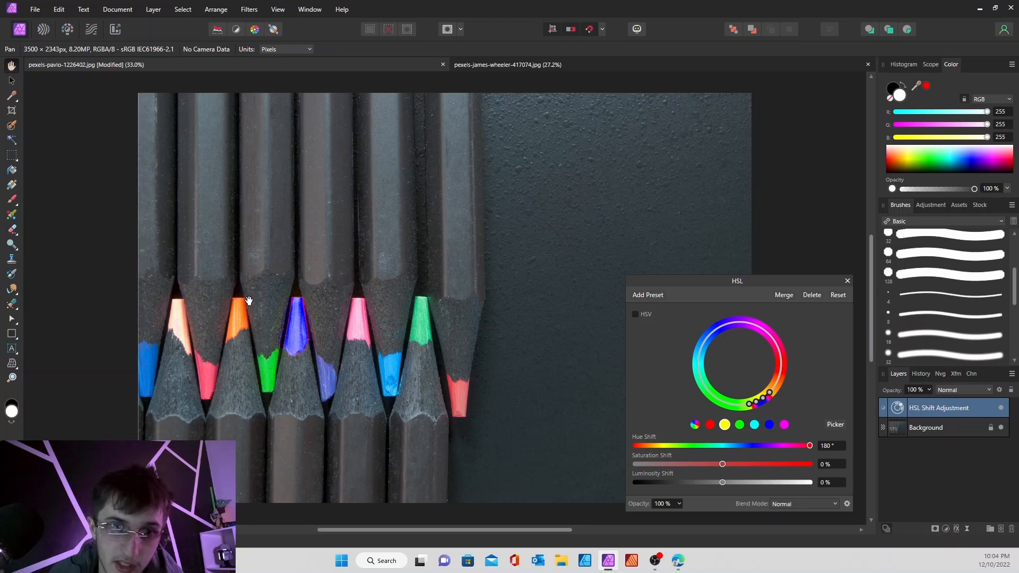
mouse_move(262, 324)
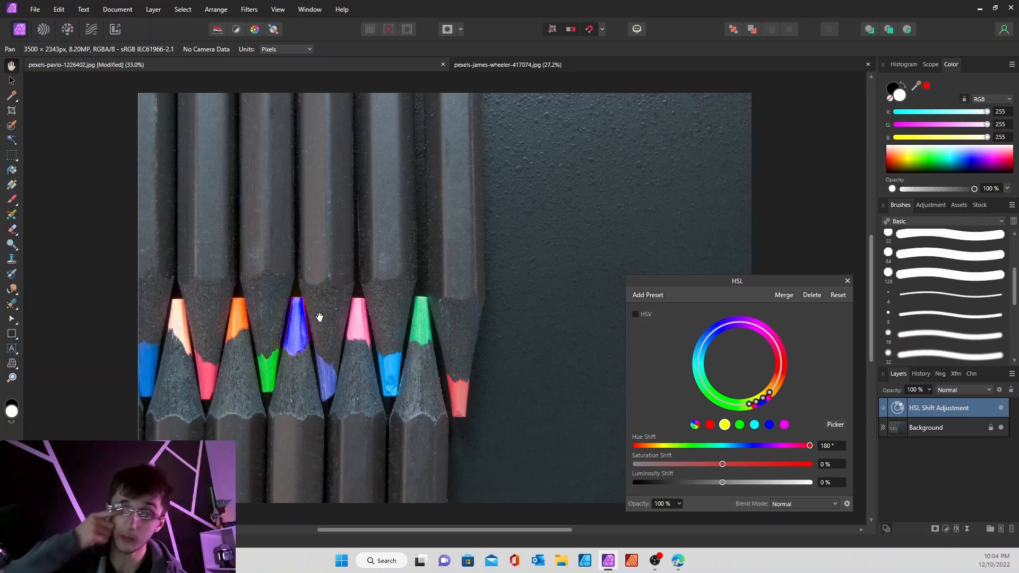
mouse_move(311, 328)
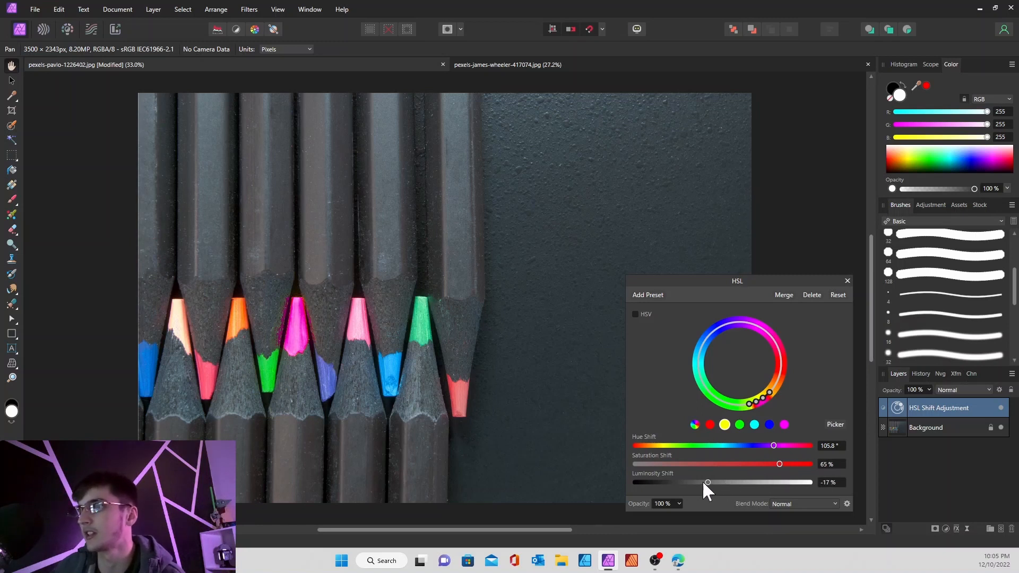
left_click_drag(708, 482, 771, 482)
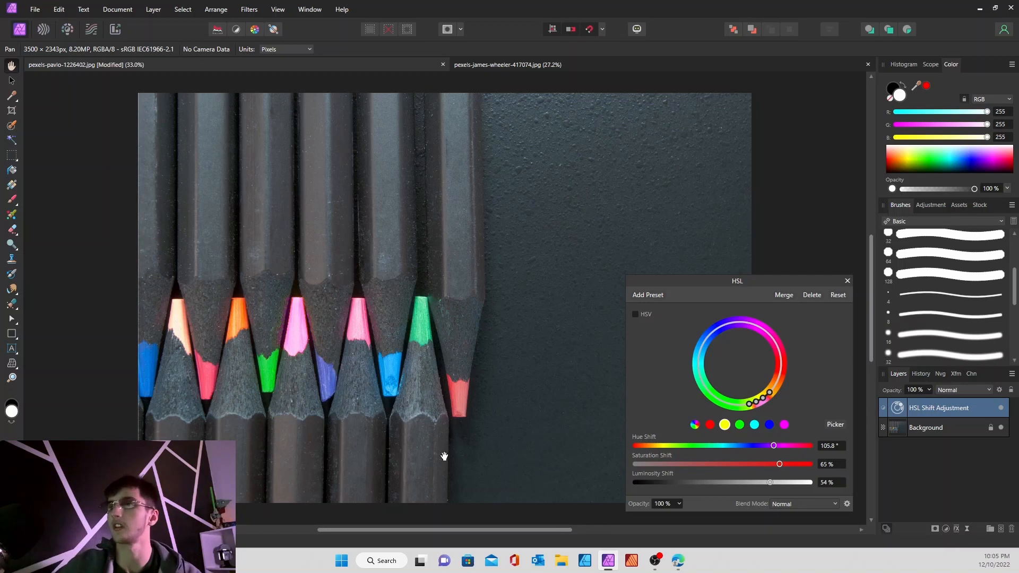
mouse_move(745, 444)
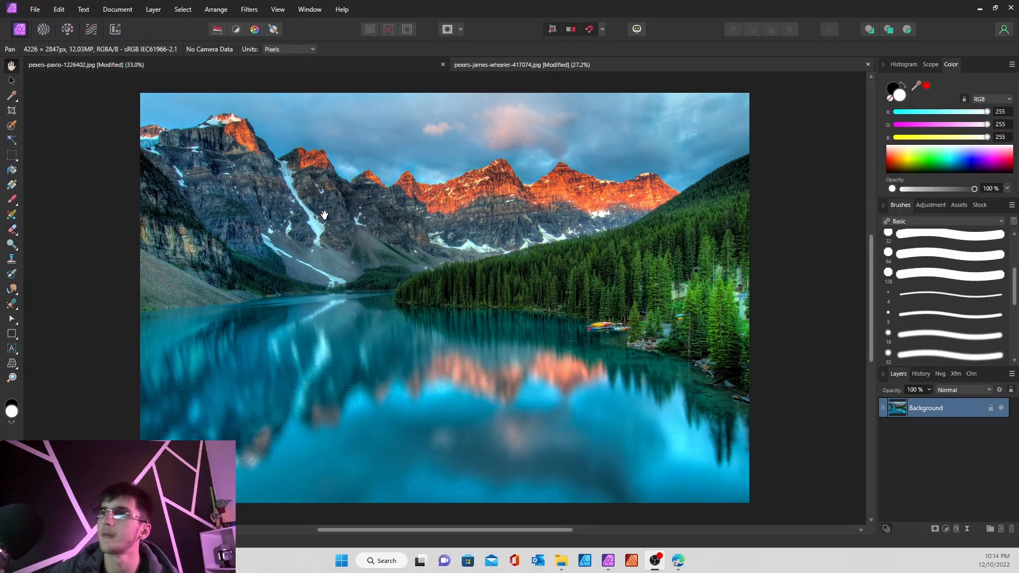
mouse_move(774, 498)
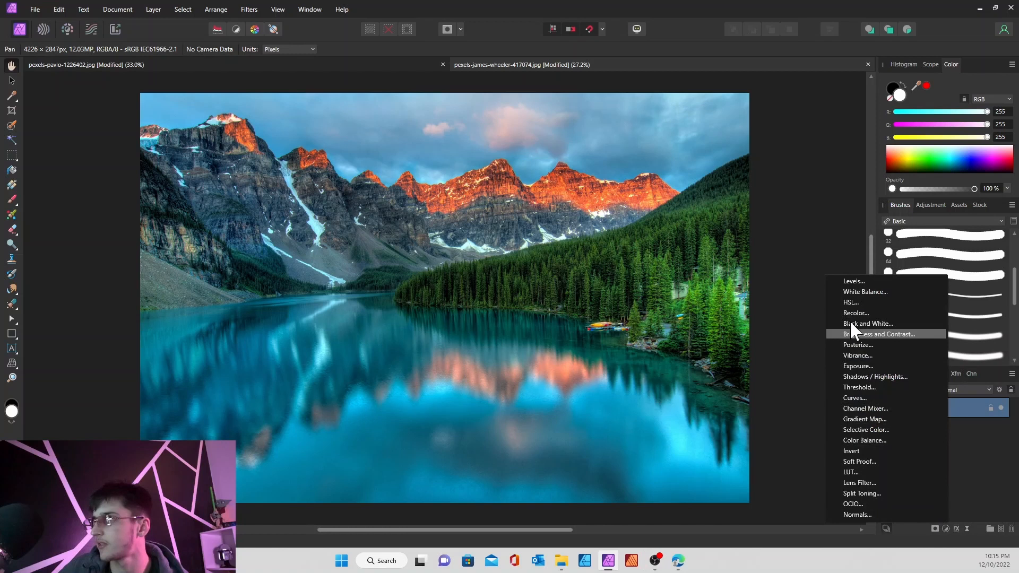
Add an HSL Shift to the lake photo and try the red peaks' hue, returning it near original
left_click(850, 303)
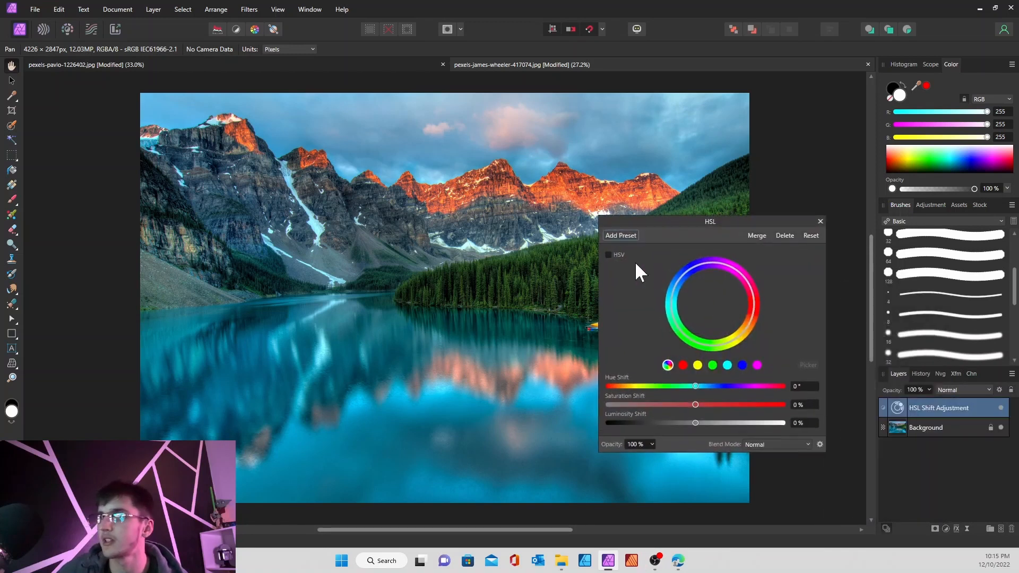
left_click_drag(710, 221, 105, 149)
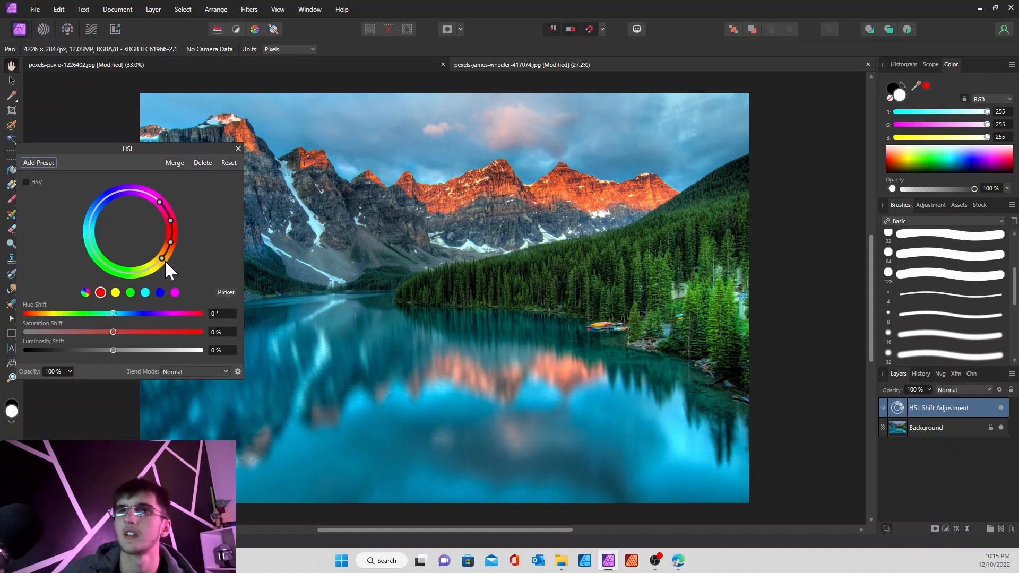
mouse_move(165, 221)
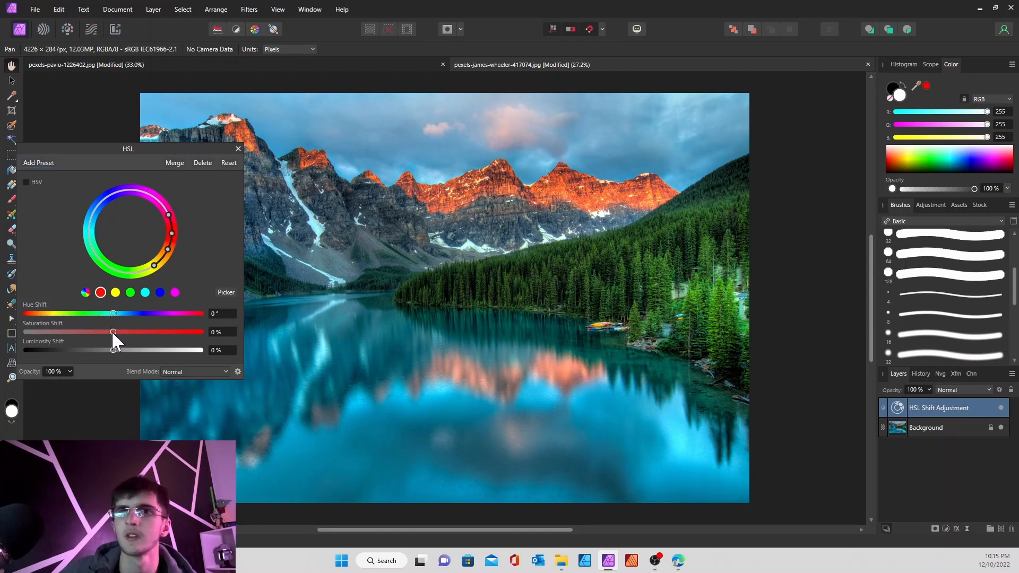
left_click_drag(113, 333, 101, 332)
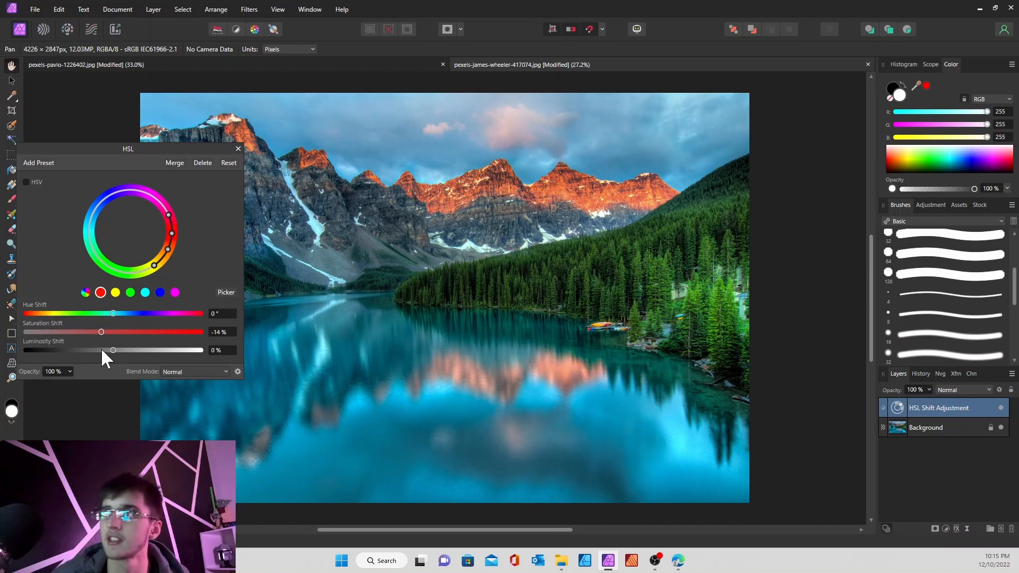
mouse_move(104, 323)
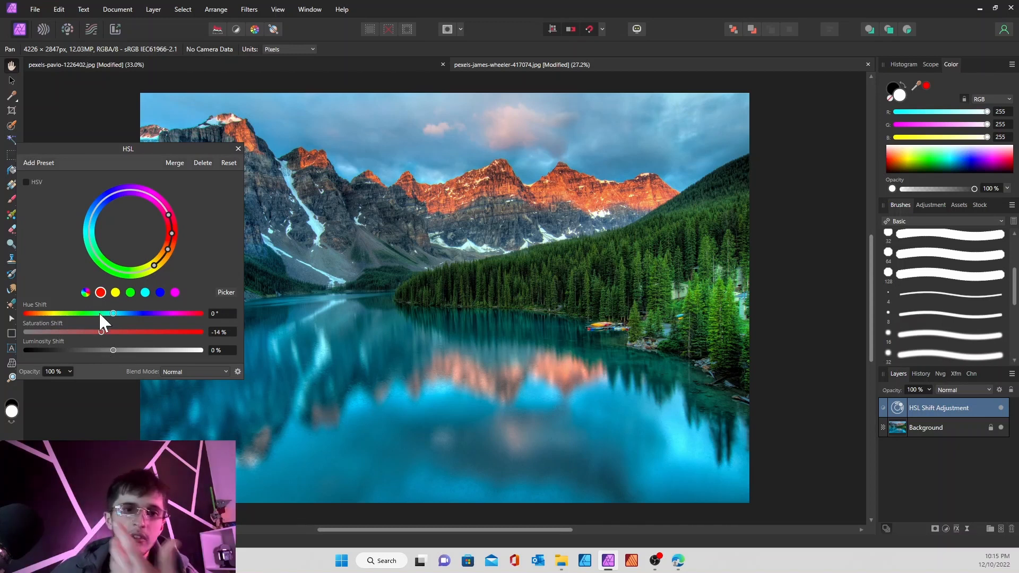
left_click_drag(112, 313, 201, 313)
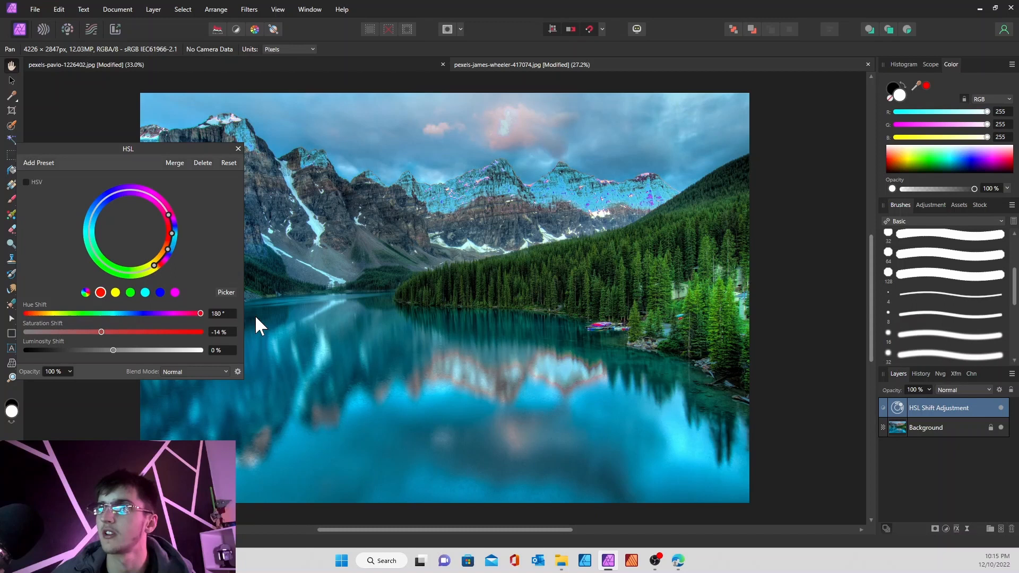
left_click_drag(201, 313, 195, 313)
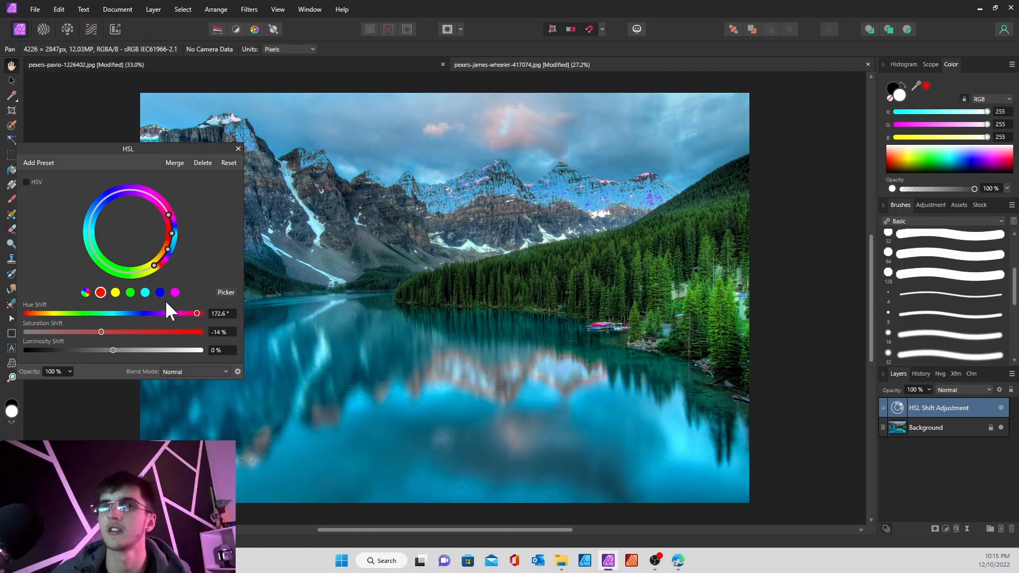
left_click_drag(195, 313, 111, 314)
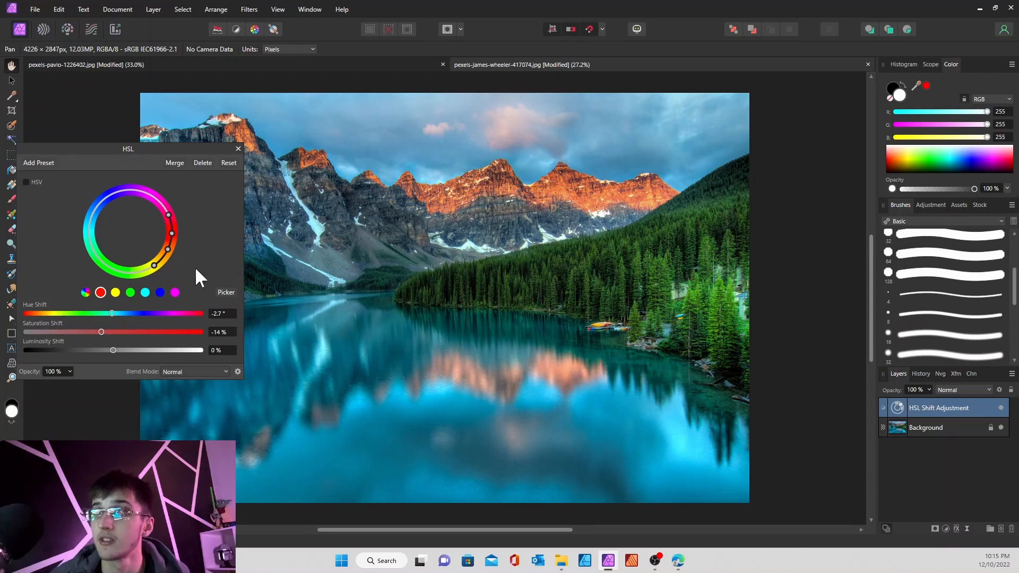
Mute the orange peaks to brown with Saturation Shift about -64% and Luminosity Shift about -34%
left_click_drag(101, 332, 54, 332)
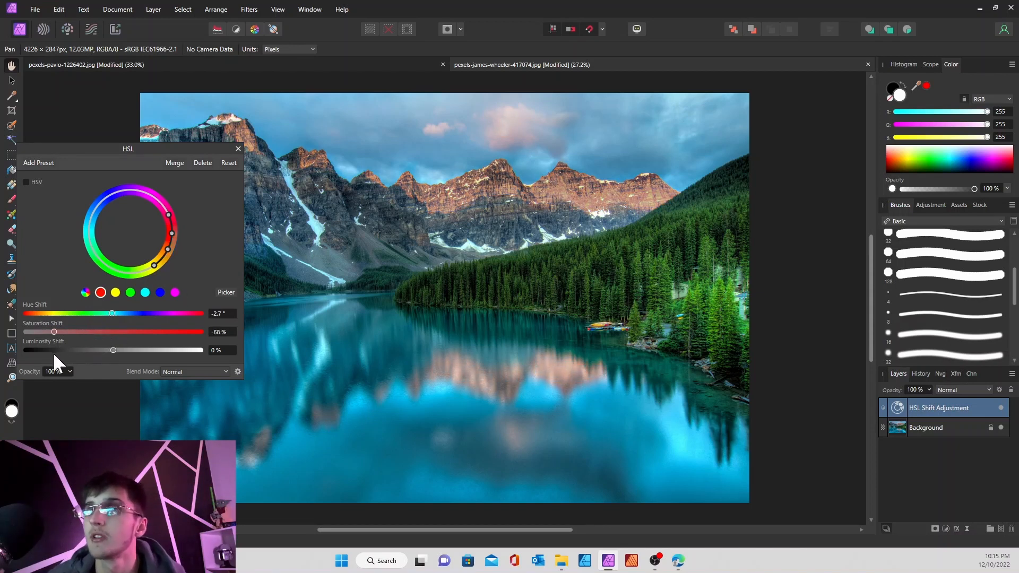
left_click_drag(54, 331, 59, 331)
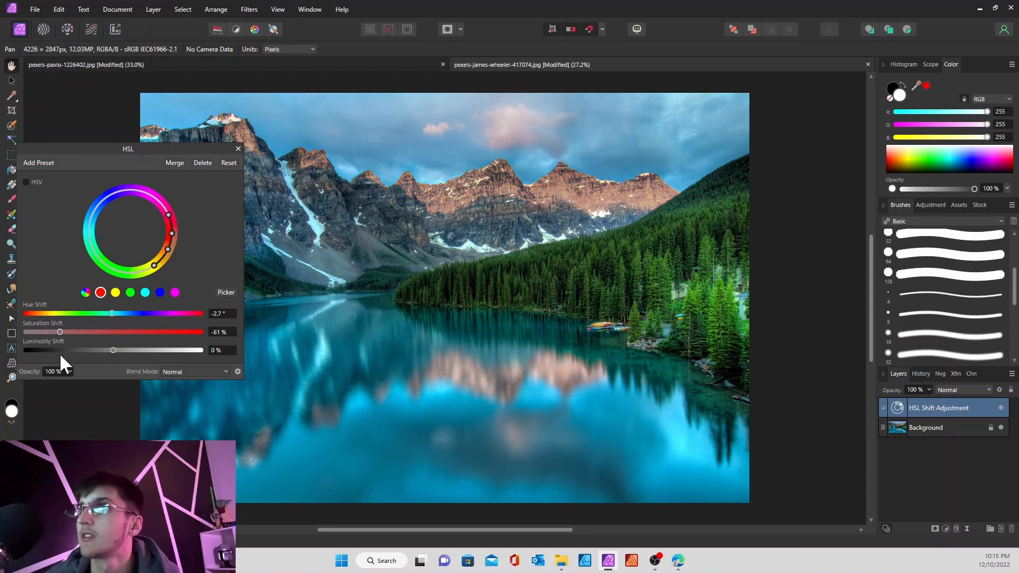
left_click_drag(60, 331, 57, 331)
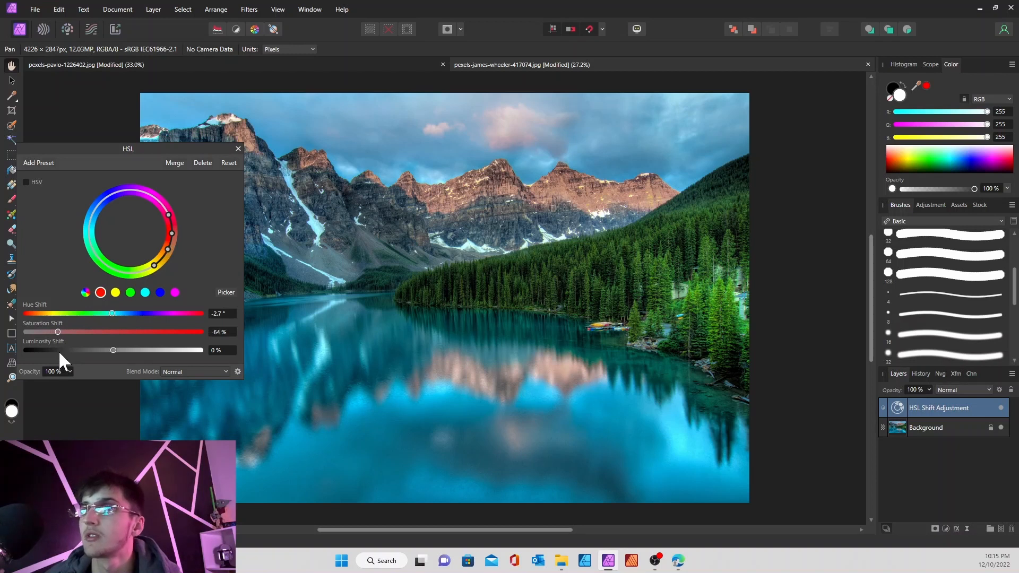
left_click_drag(113, 349, 90, 349)
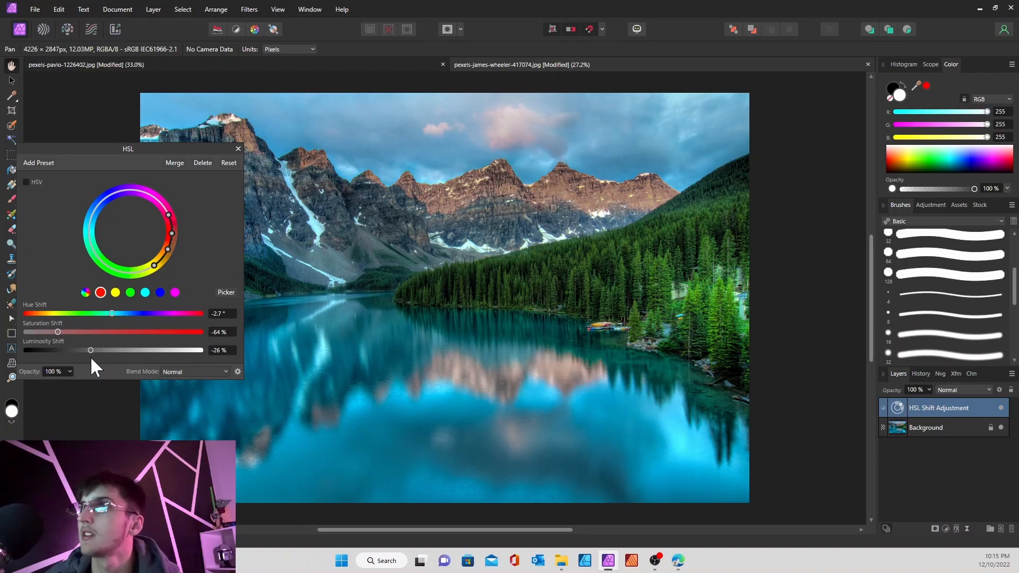
left_click_drag(90, 350, 71, 349)
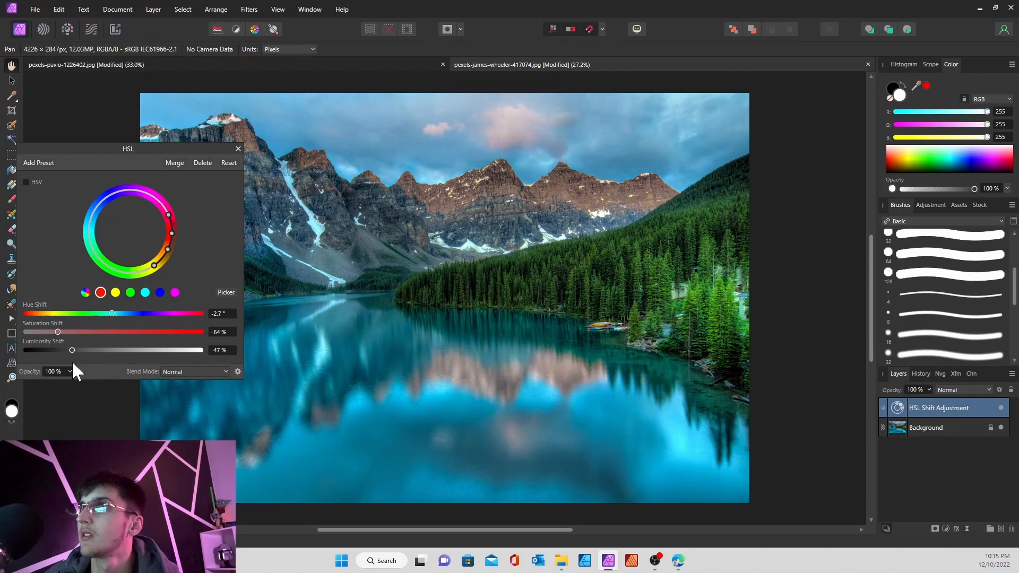
left_click_drag(71, 349, 62, 349)
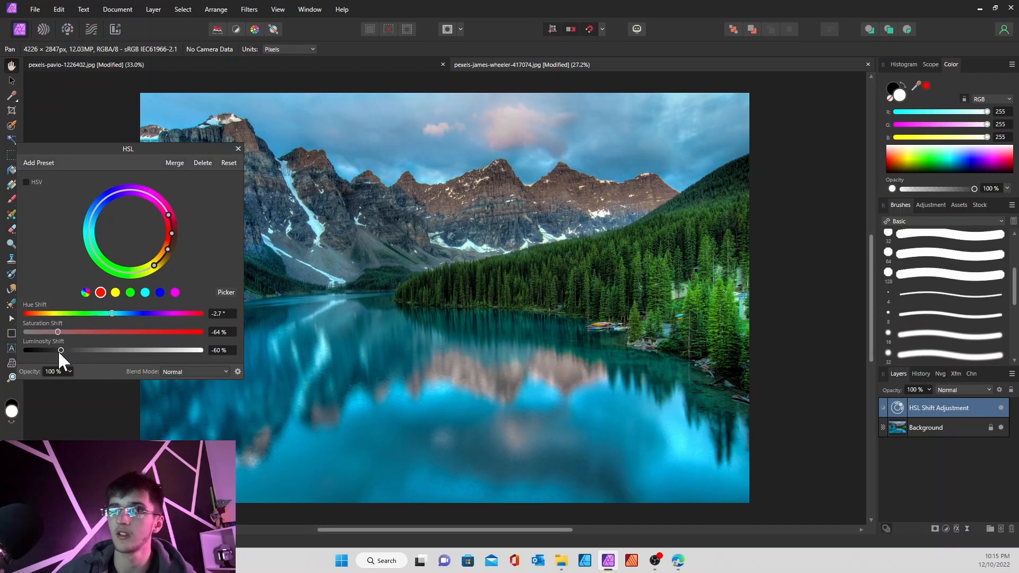
left_click_drag(61, 350, 83, 350)
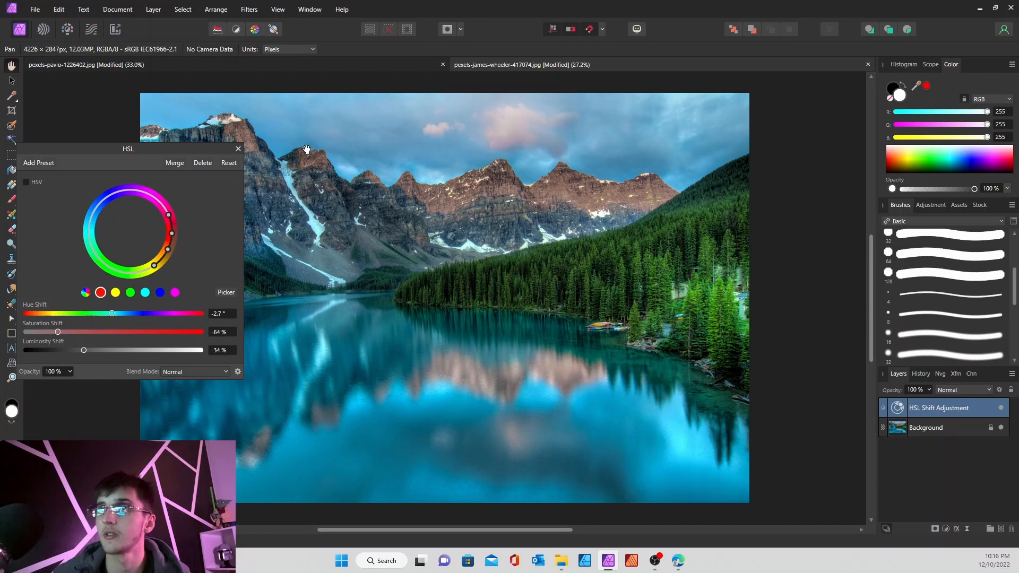
left_click_drag(129, 149, 395, 168)
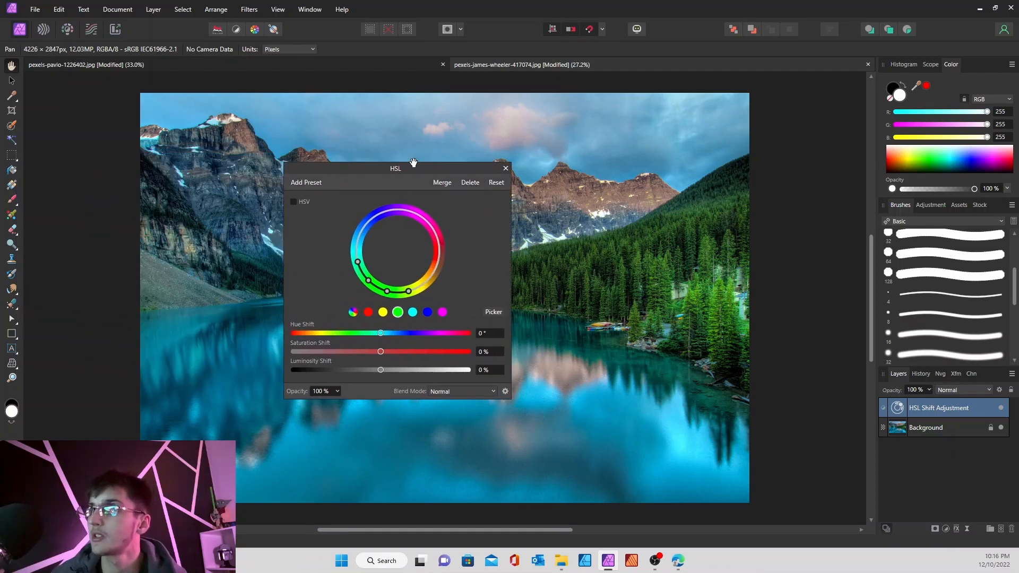
Shift the forest greens' hue to about +35.6° for a teal tint, then close the HSL settings
left_click_drag(395, 168, 267, 148)
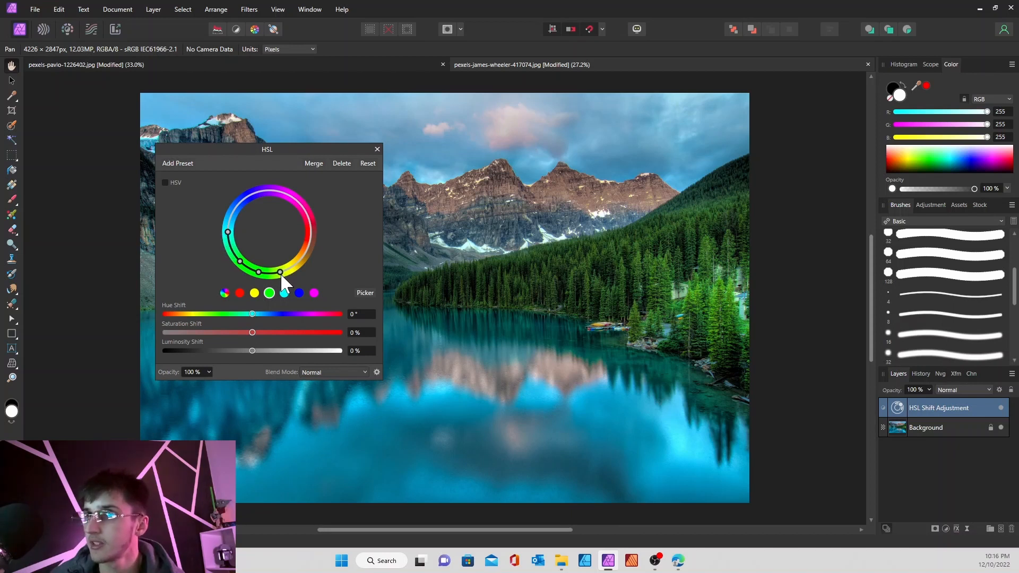
left_click_drag(253, 314, 255, 315)
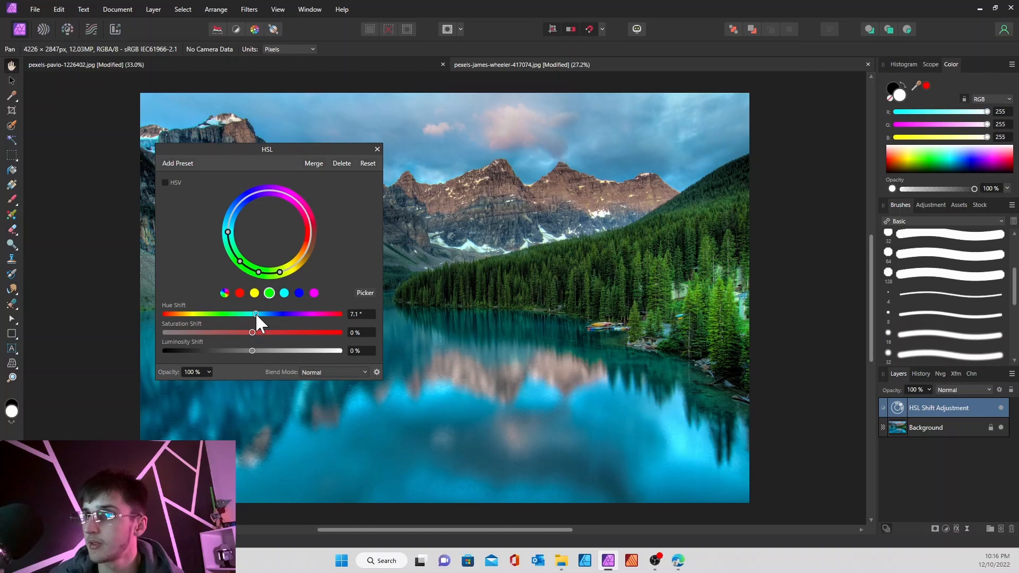
left_click_drag(255, 314, 234, 314)
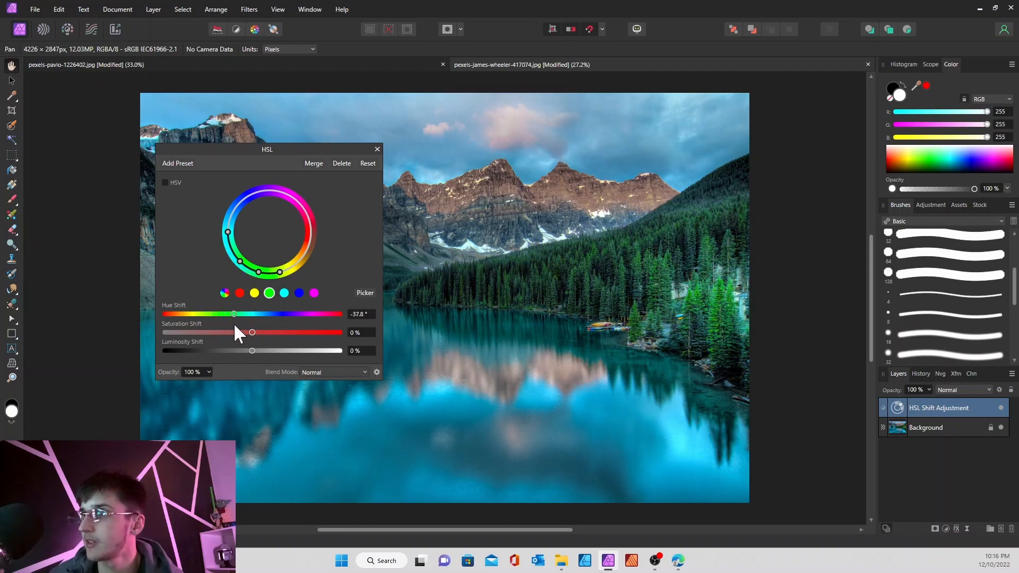
left_click_drag(234, 314, 269, 314)
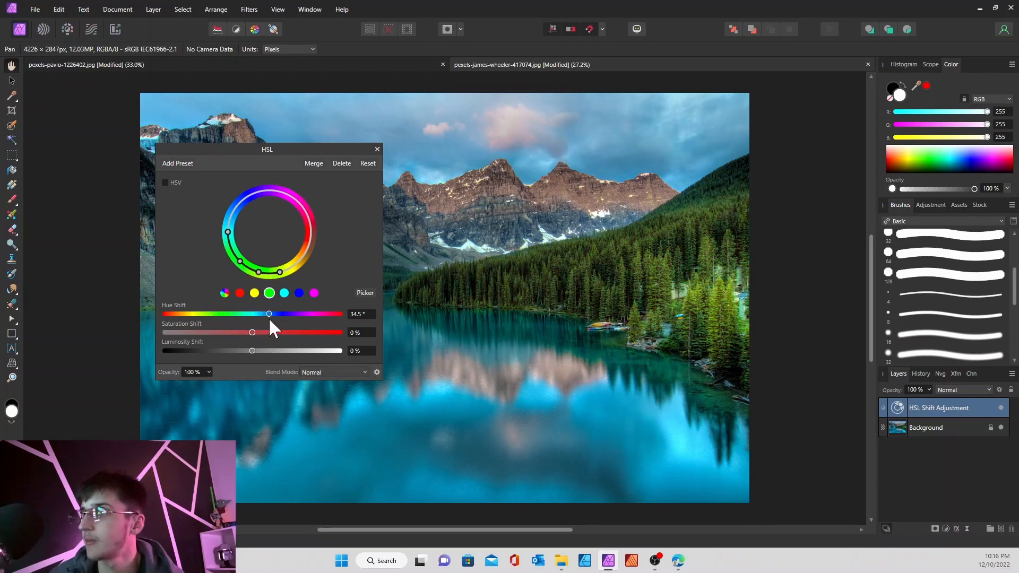
left_click_drag(268, 314, 269, 315)
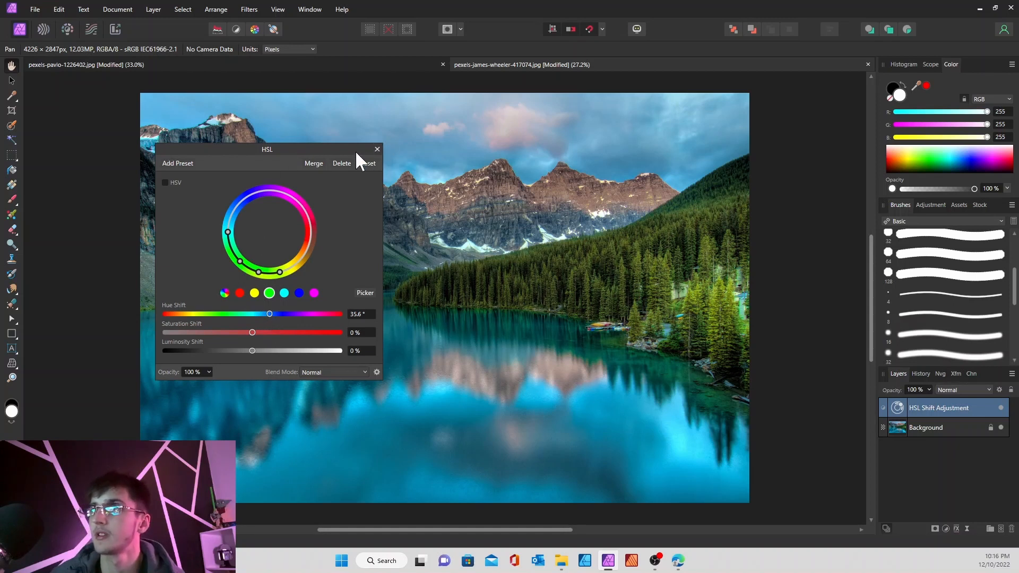
left_click(377, 149)
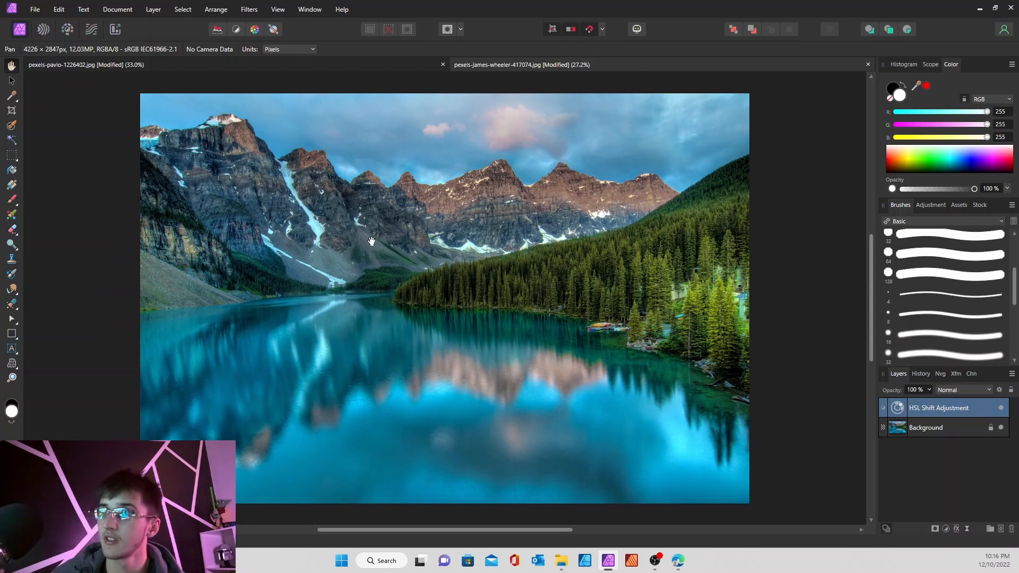
mouse_move(388, 168)
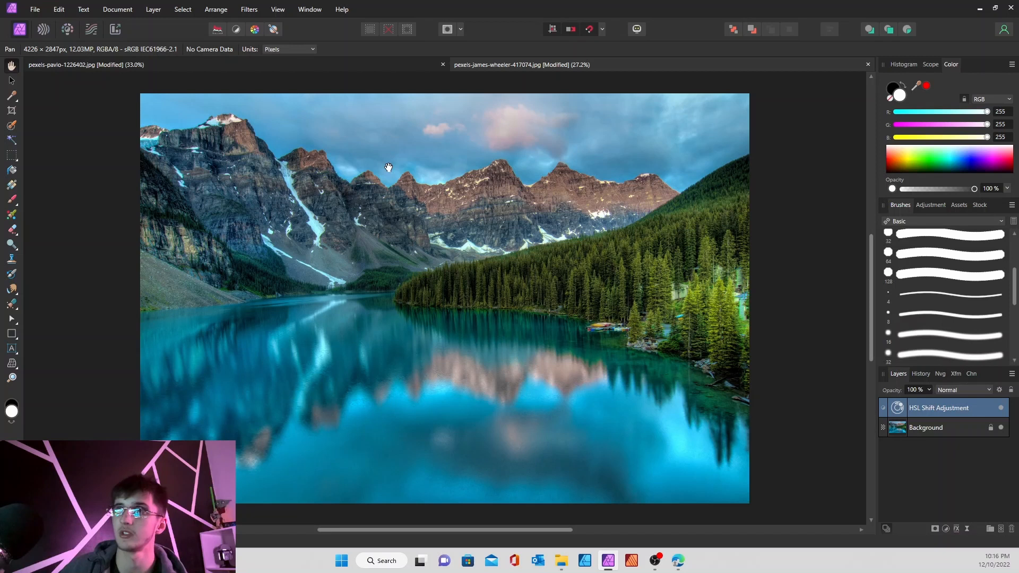
mouse_move(470, 183)
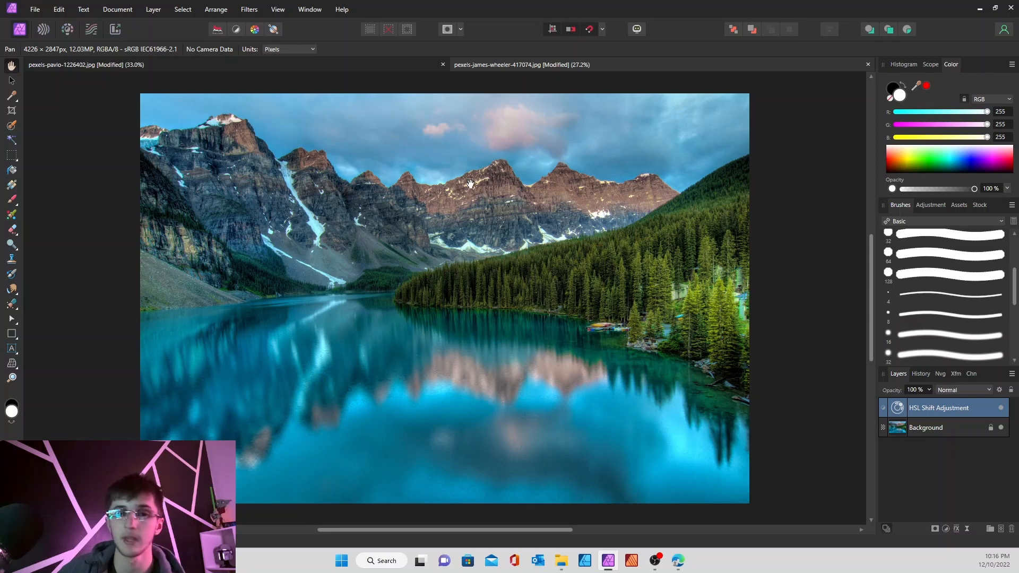
mouse_move(738, 327)
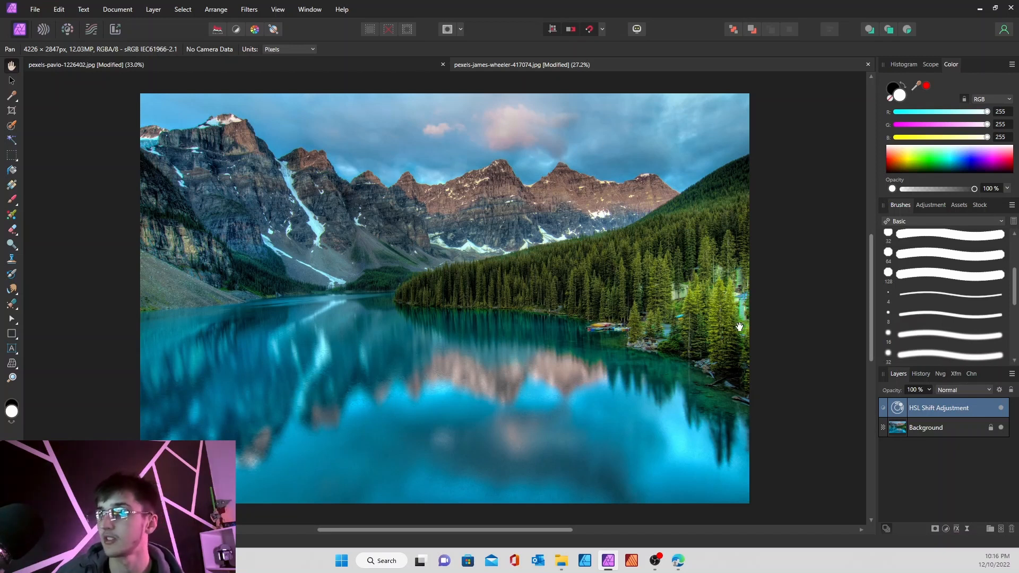